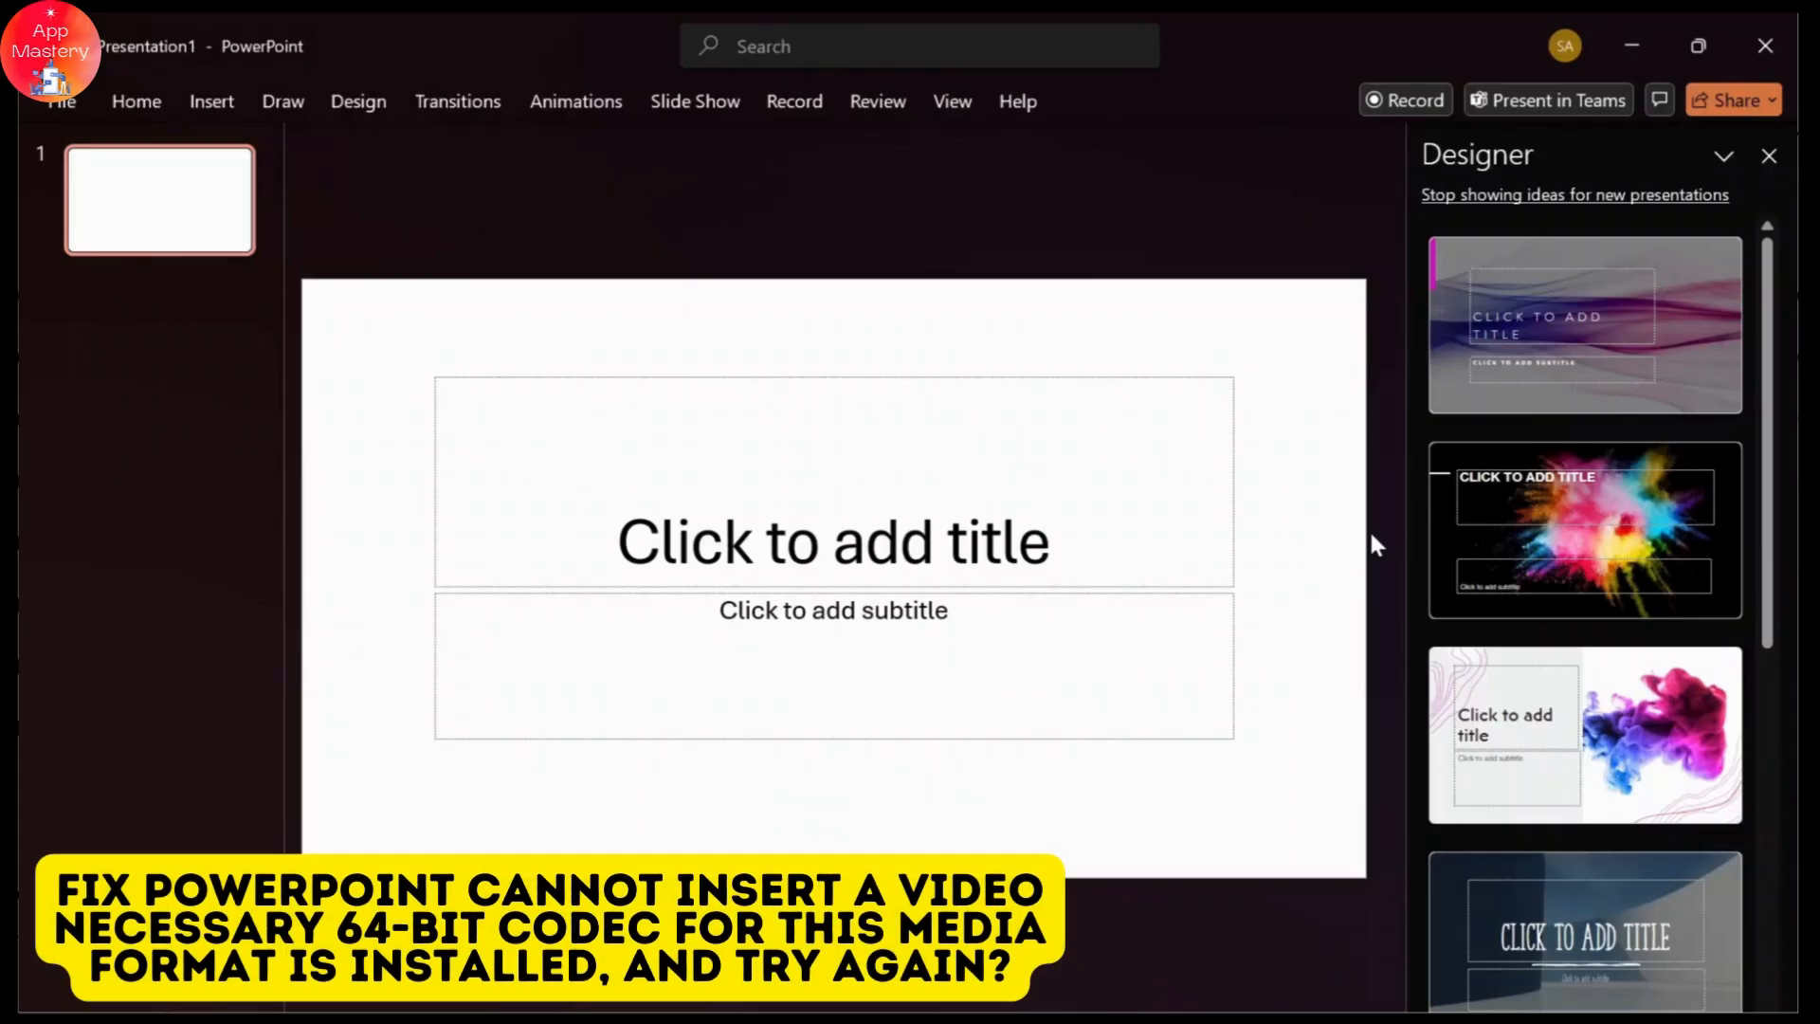
pyautogui.moveTo(984, 367)
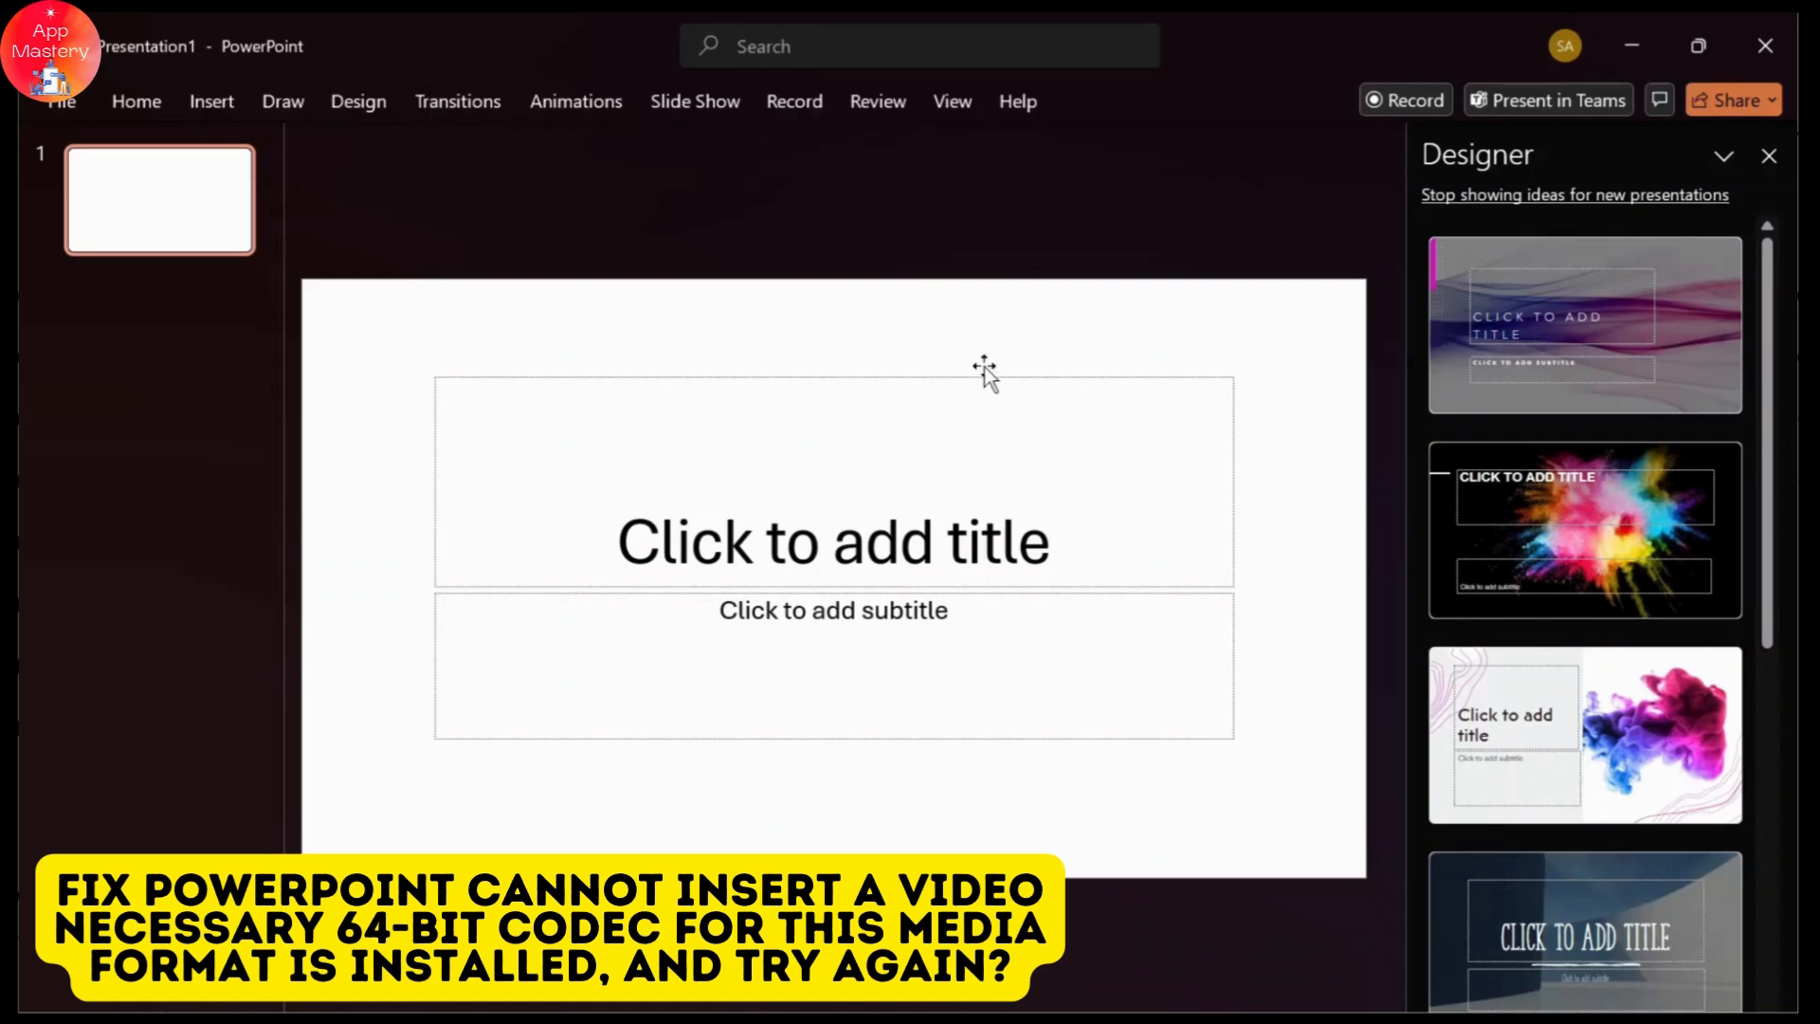
pyautogui.moveTo(1031, 250)
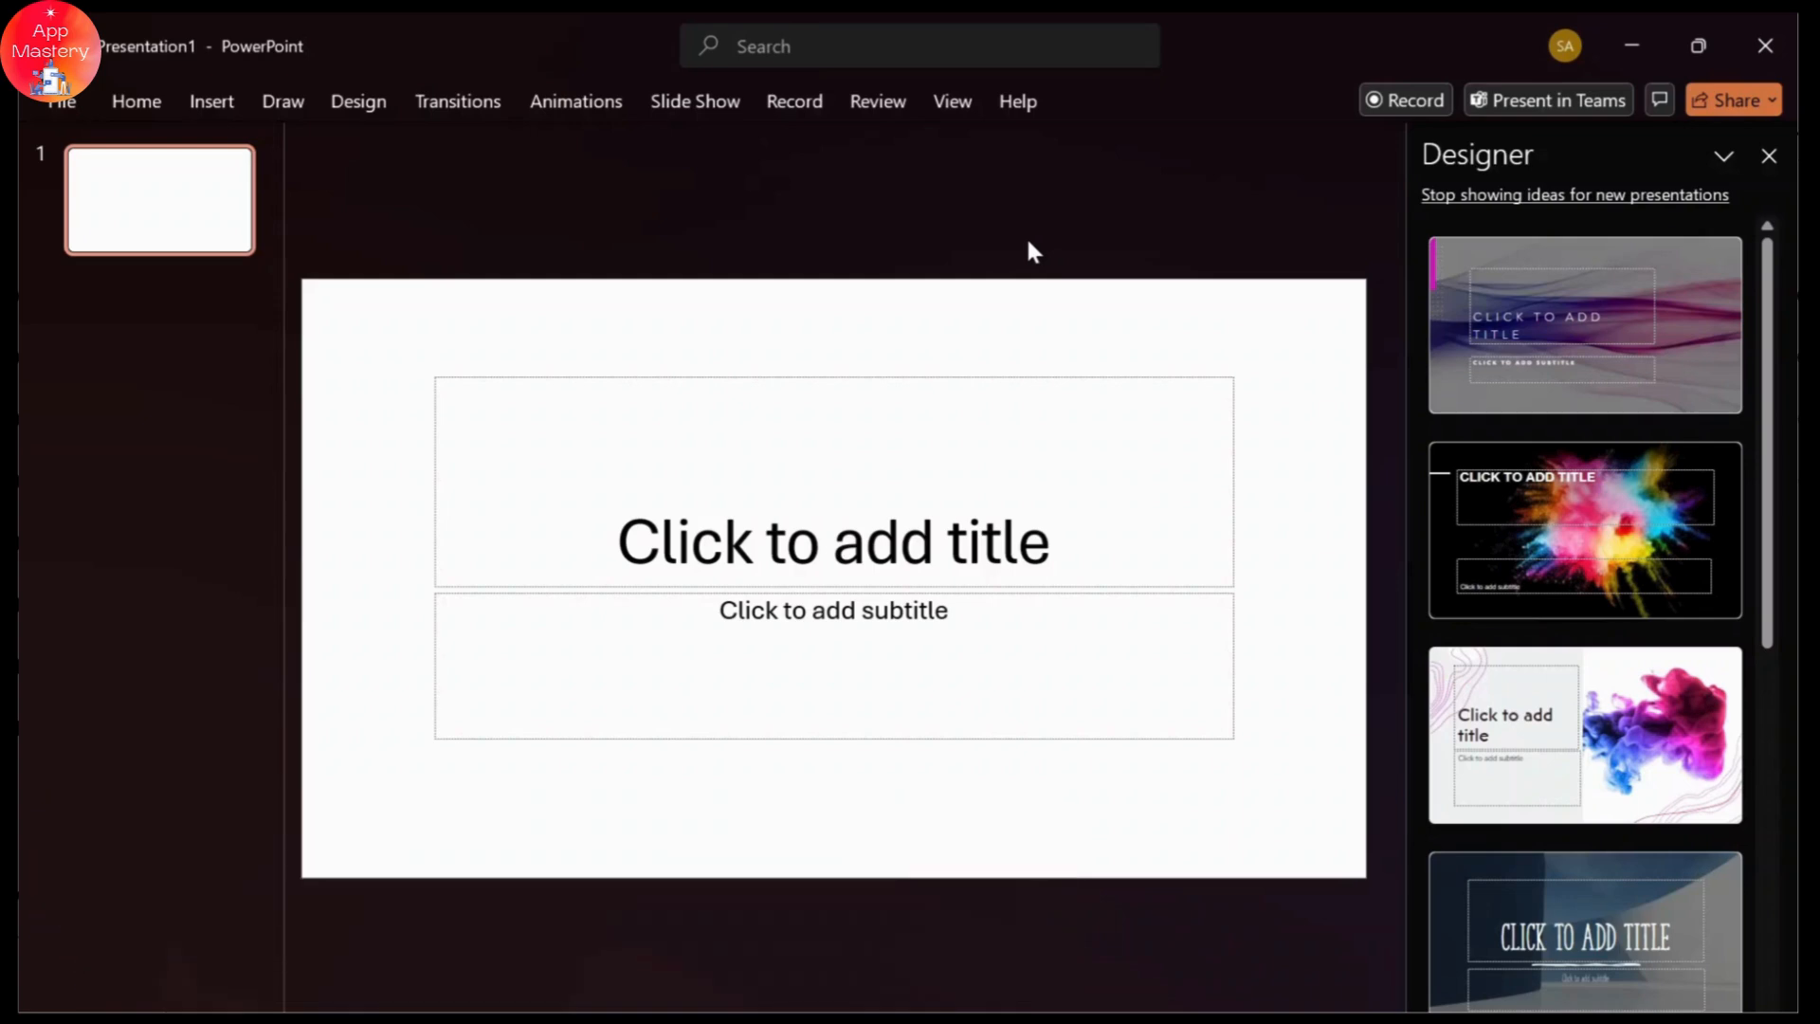
pyautogui.moveTo(1172, 924)
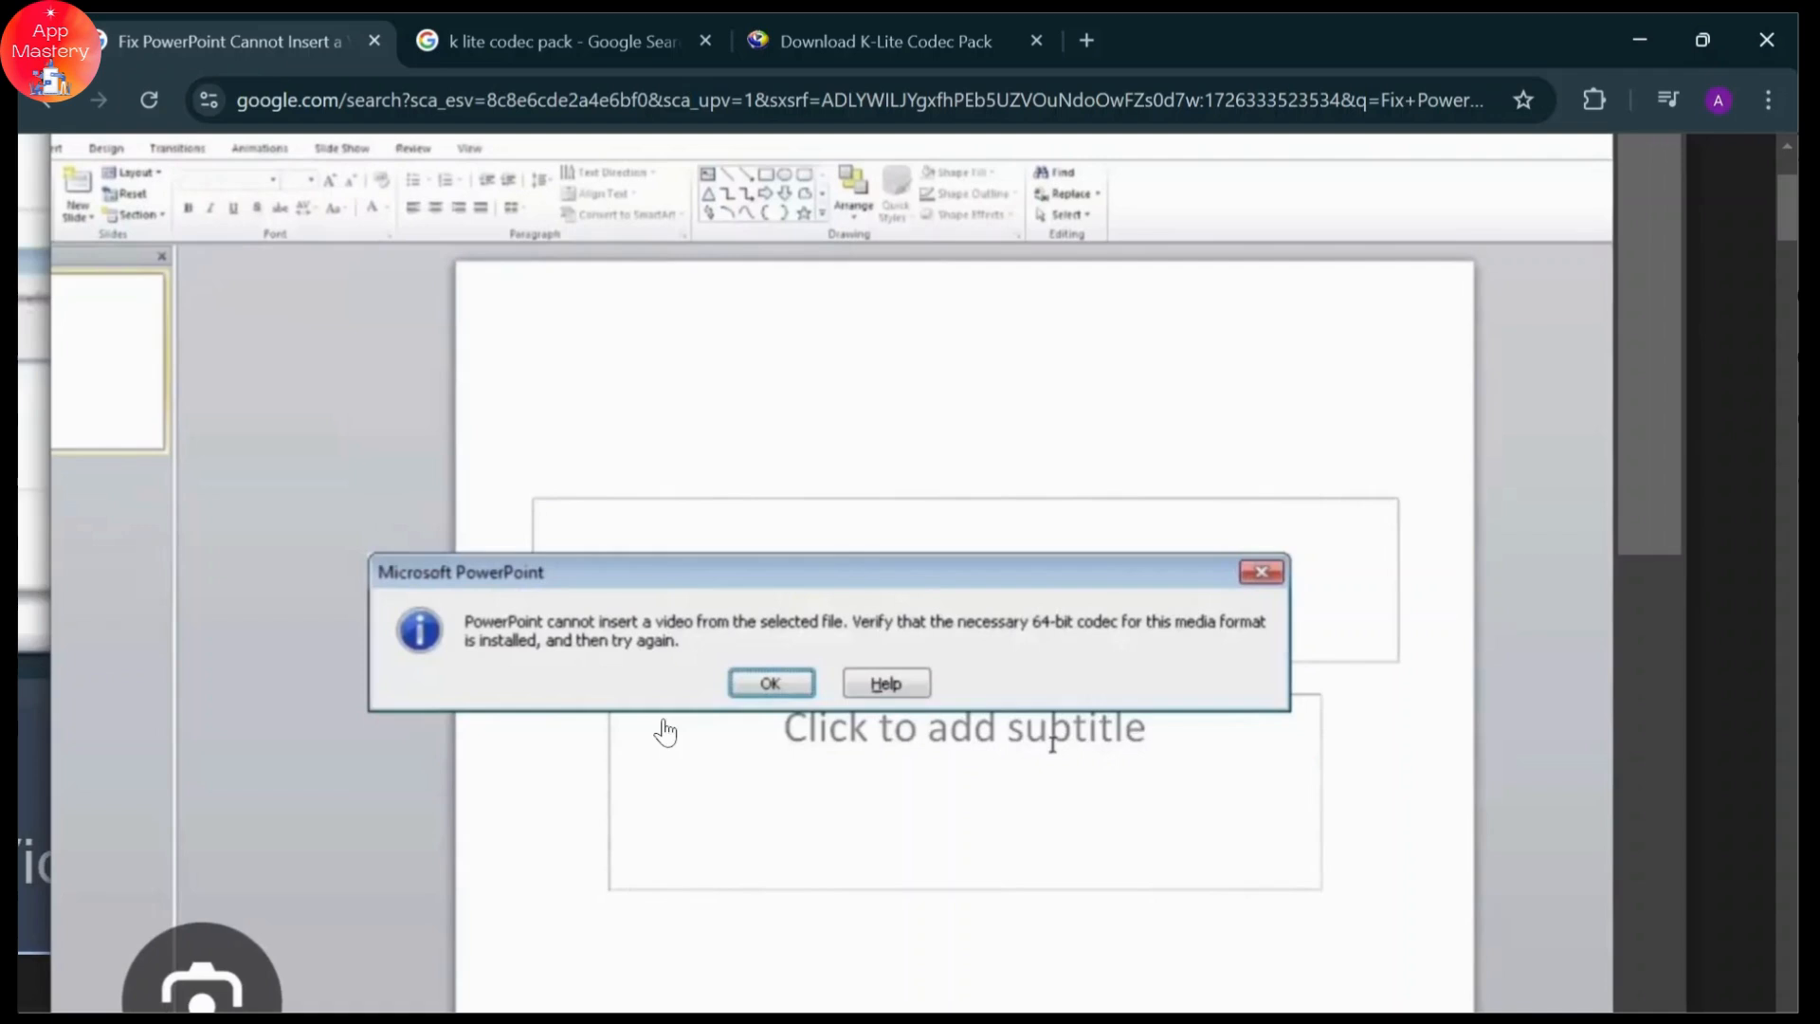
pyautogui.moveTo(974, 645)
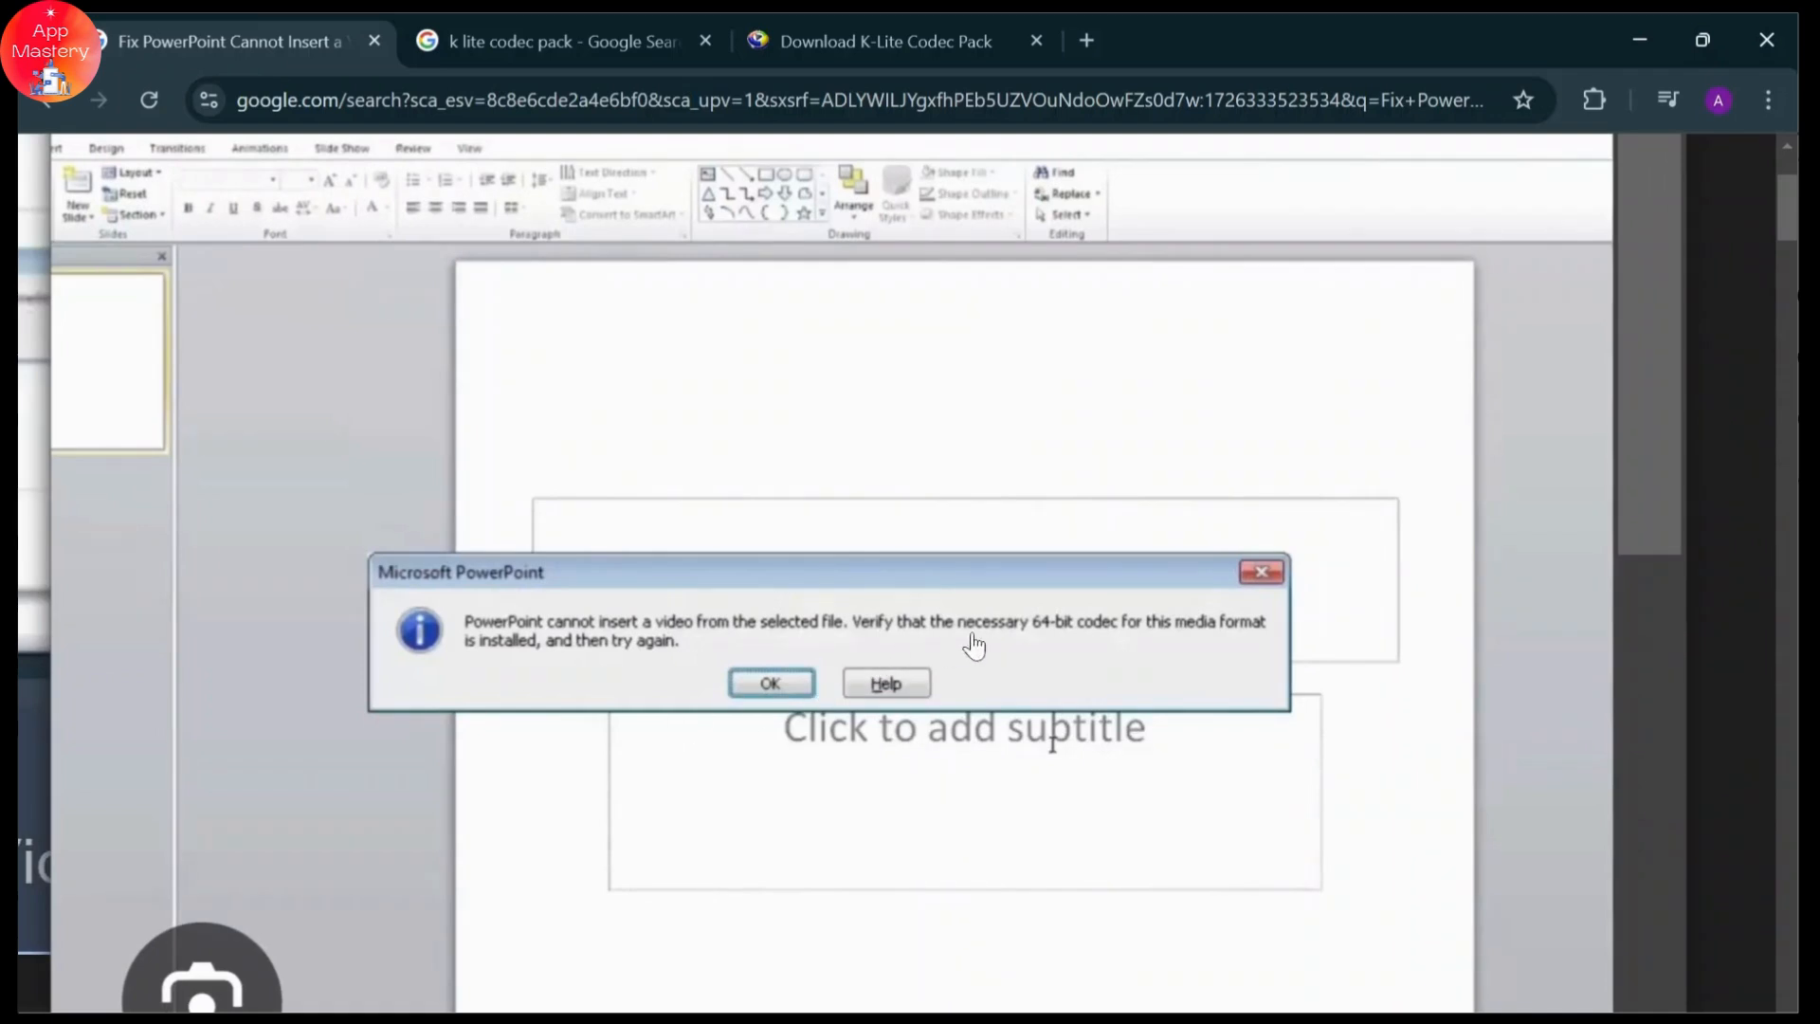
pyautogui.moveTo(991, 641)
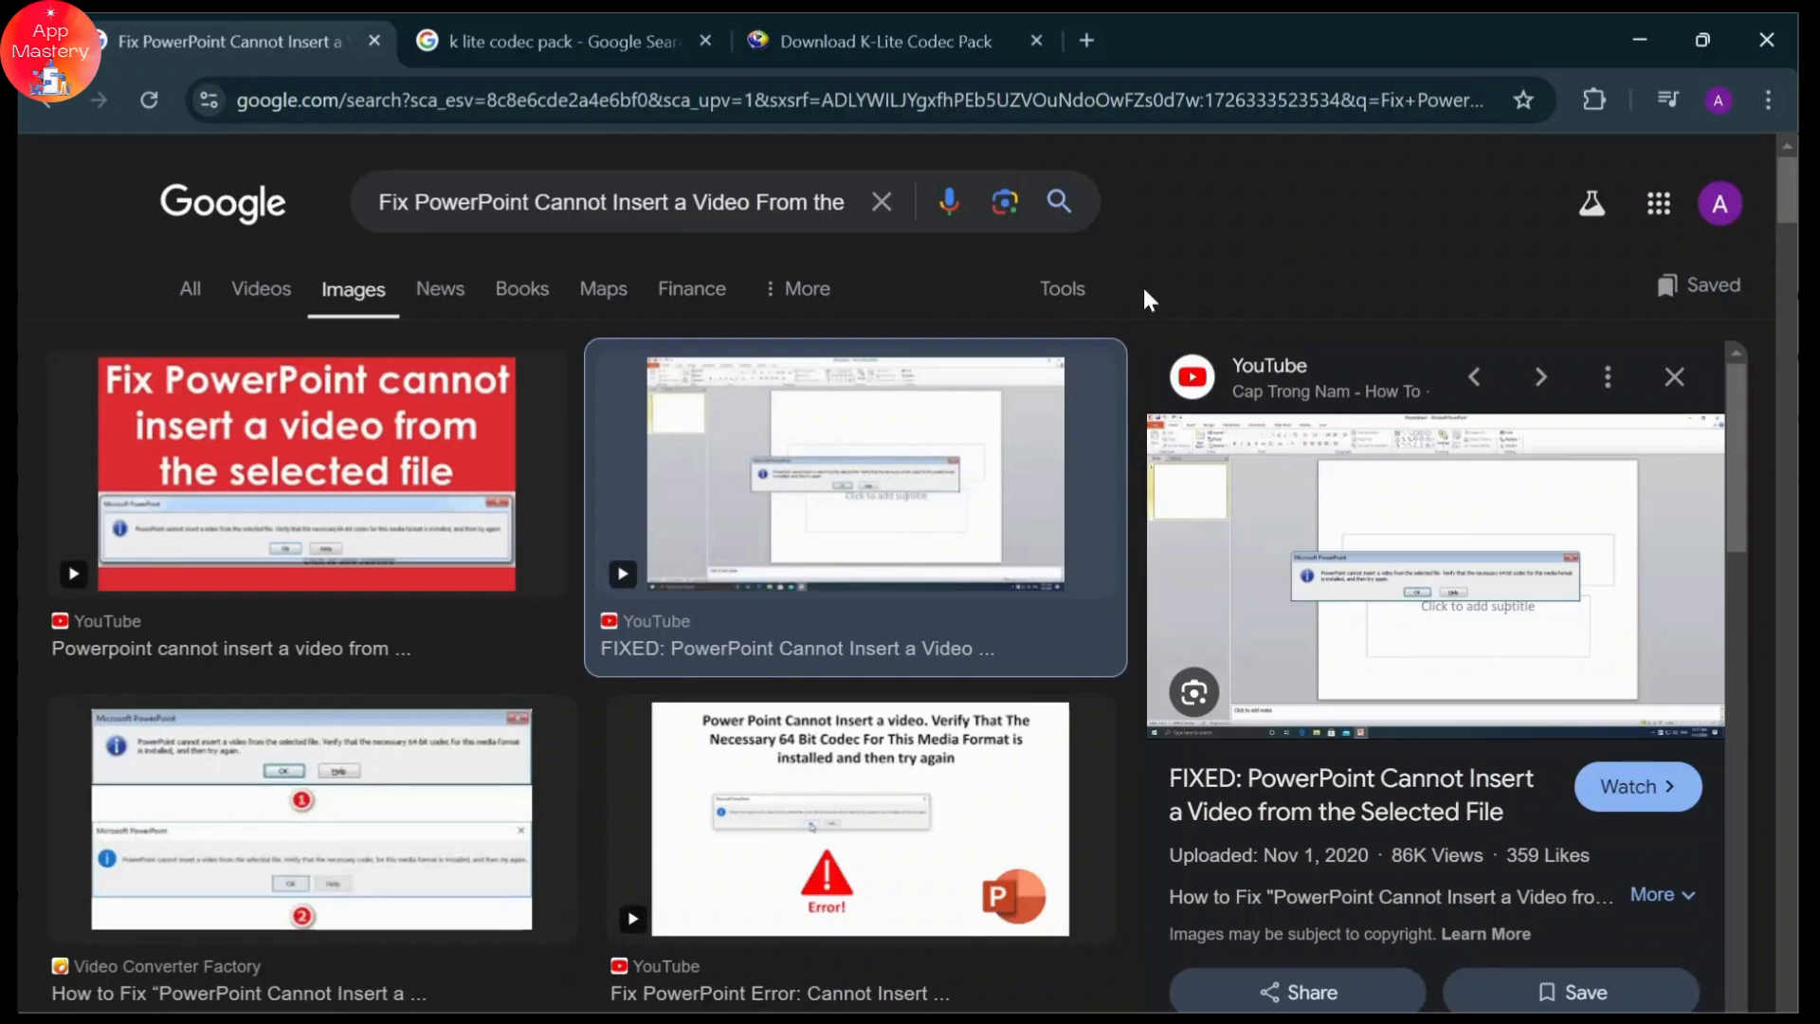
# Step: Reach the Codec Guide K-Lite Codec Pack download page via the 'k lite codec pack' results
pyautogui.scroll(-3)
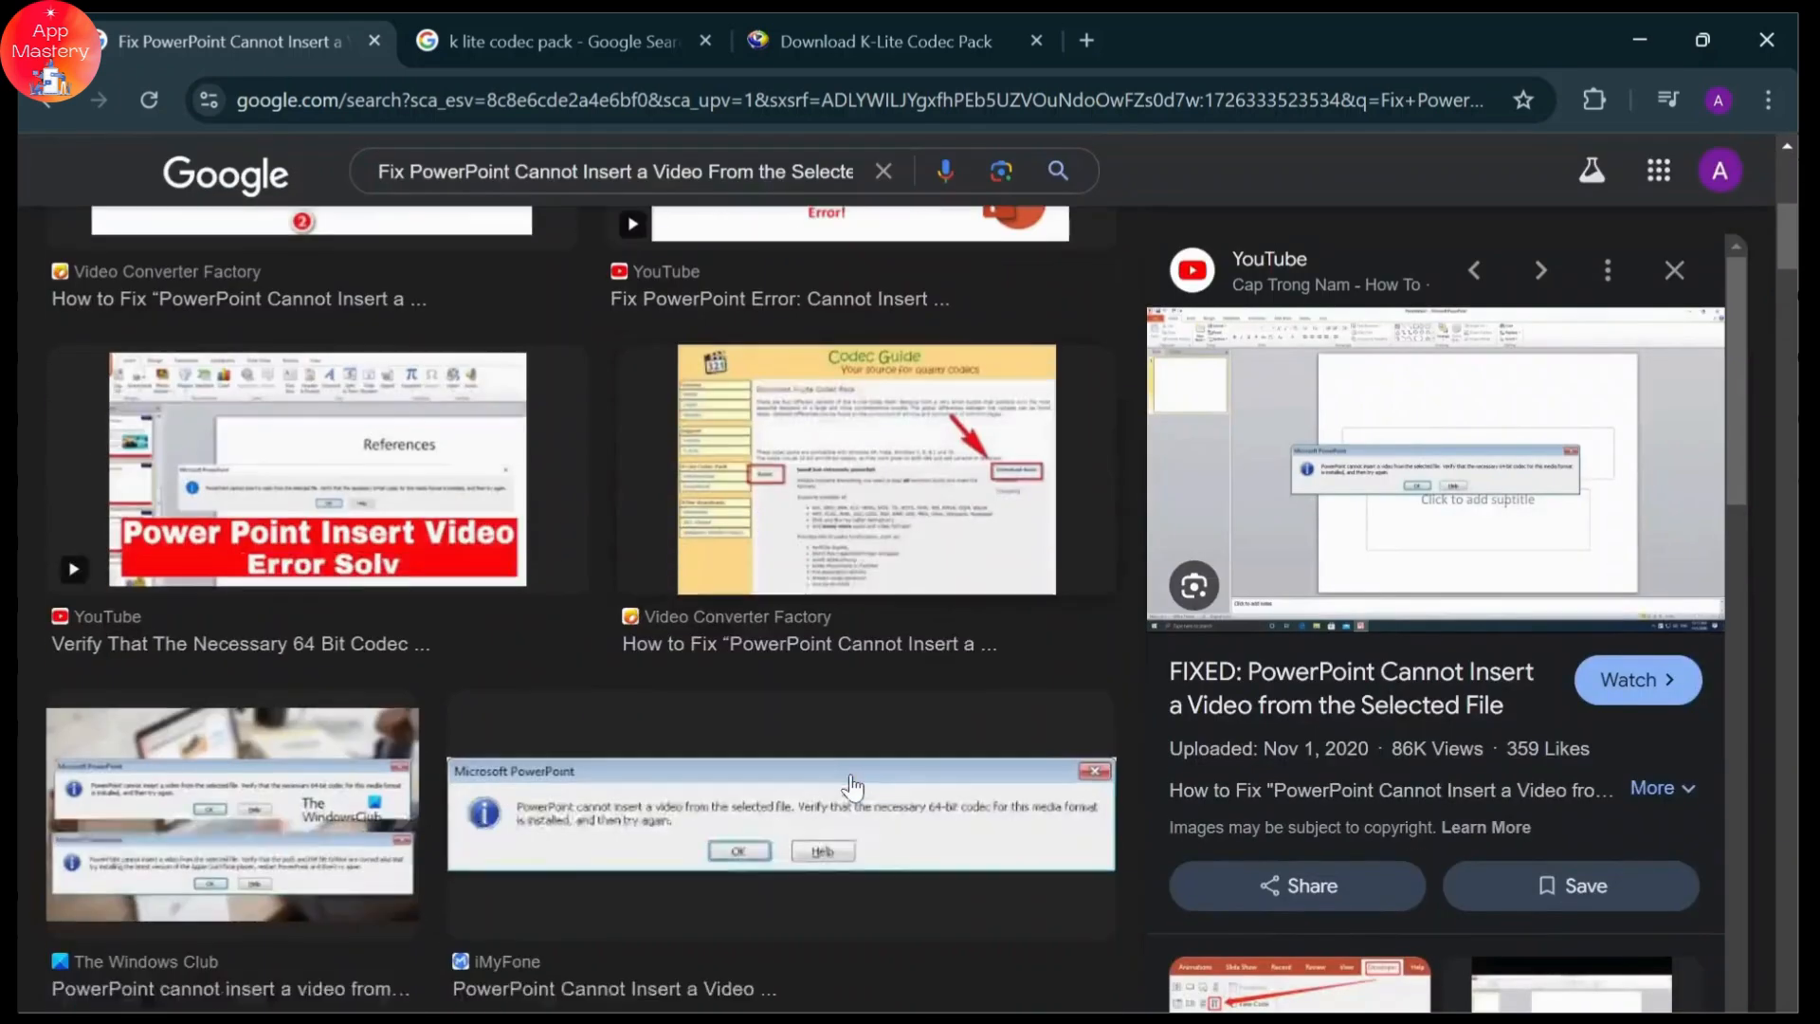
pyautogui.scroll(-3)
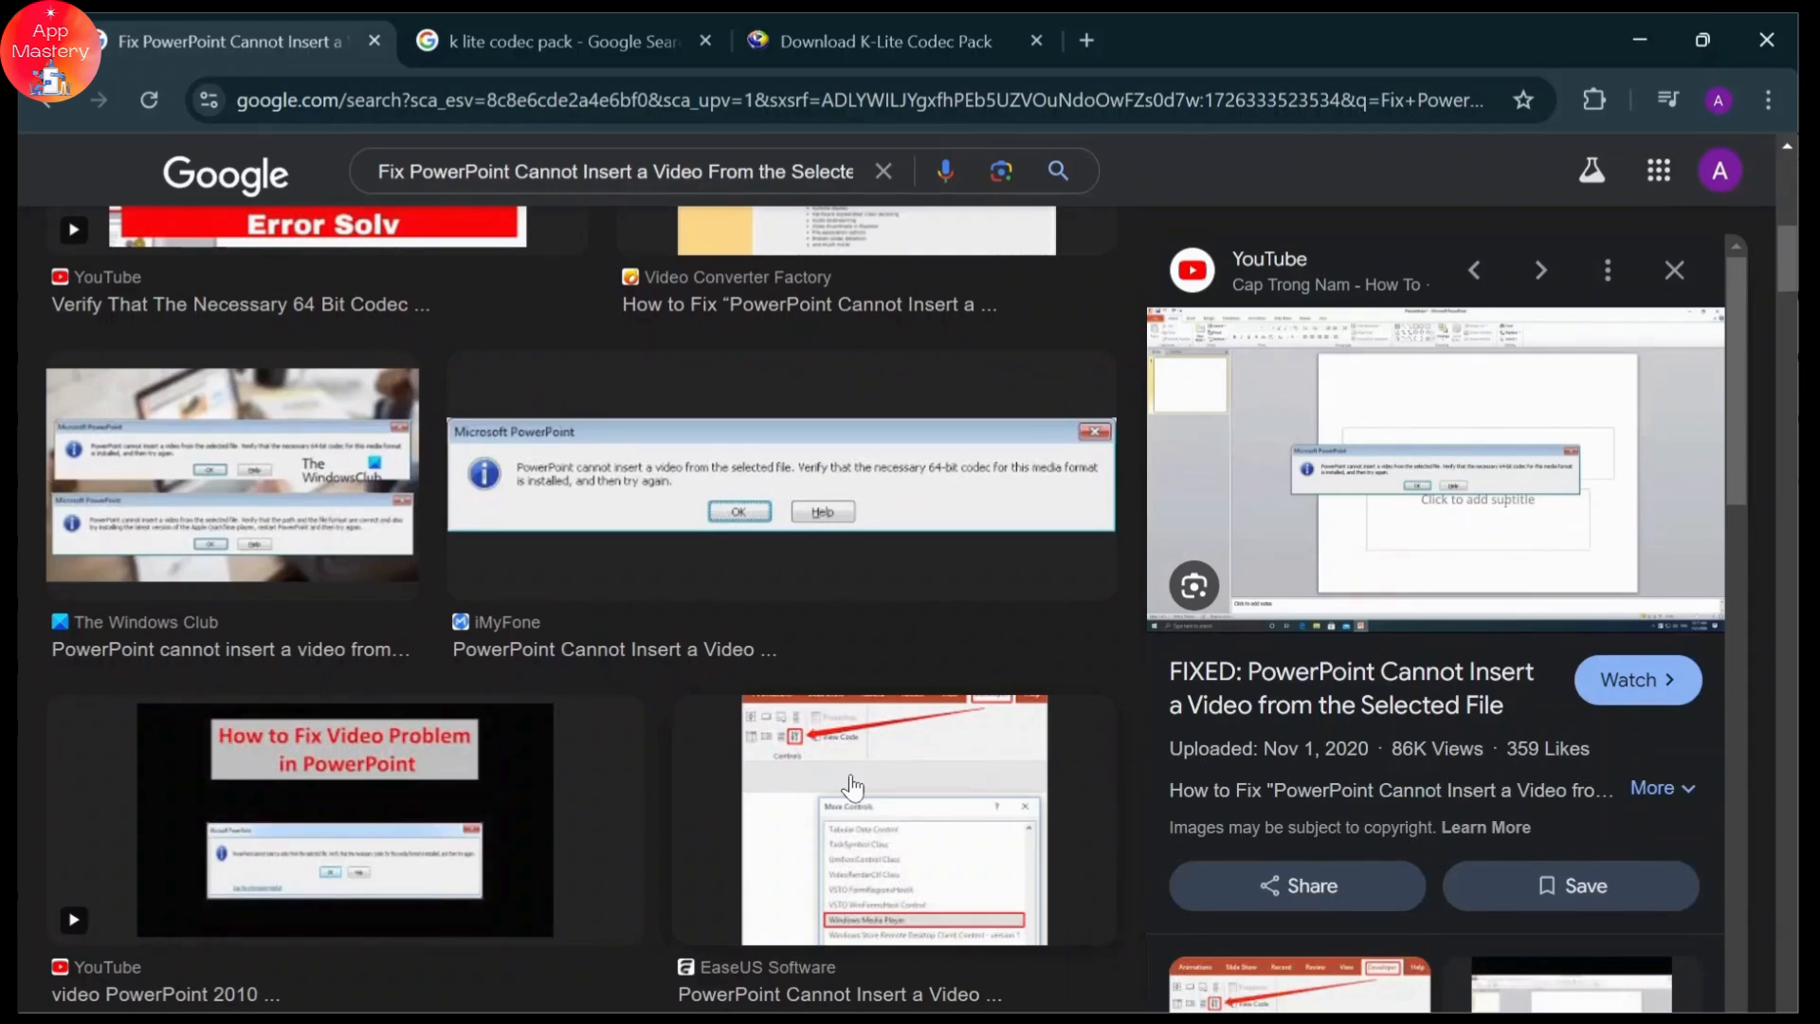
pyautogui.click(557, 42)
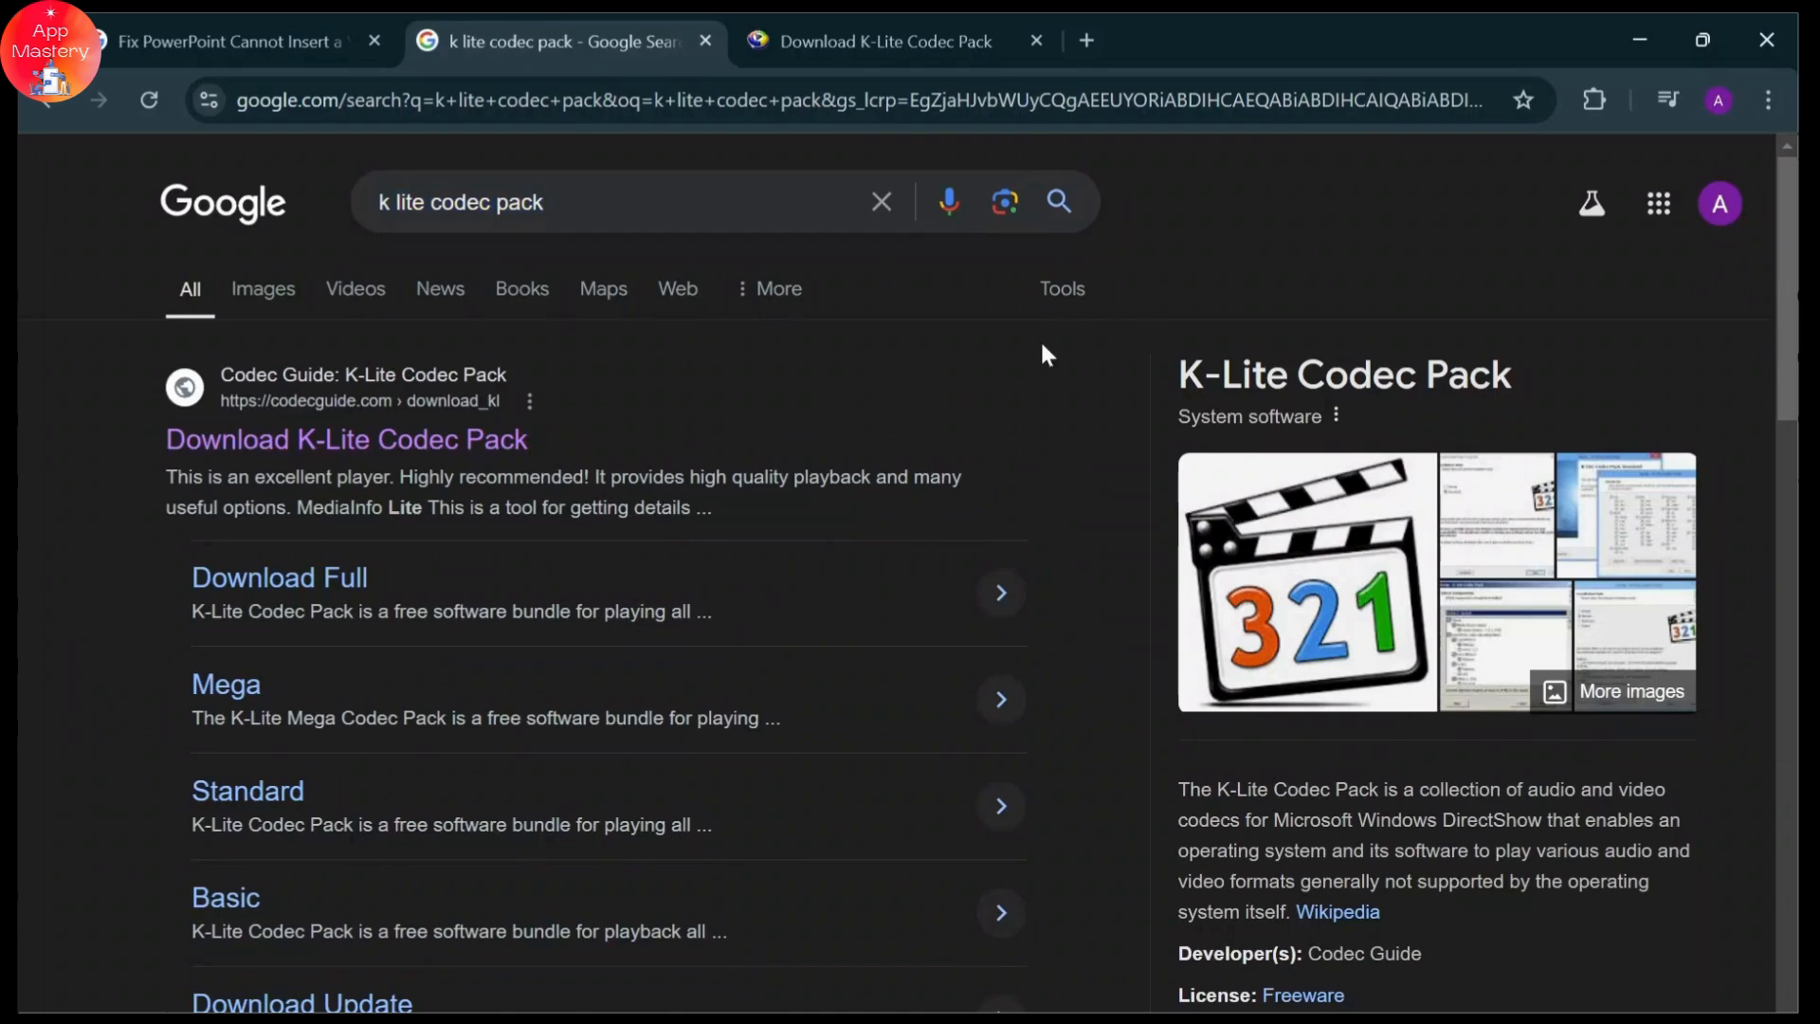
pyautogui.click(887, 42)
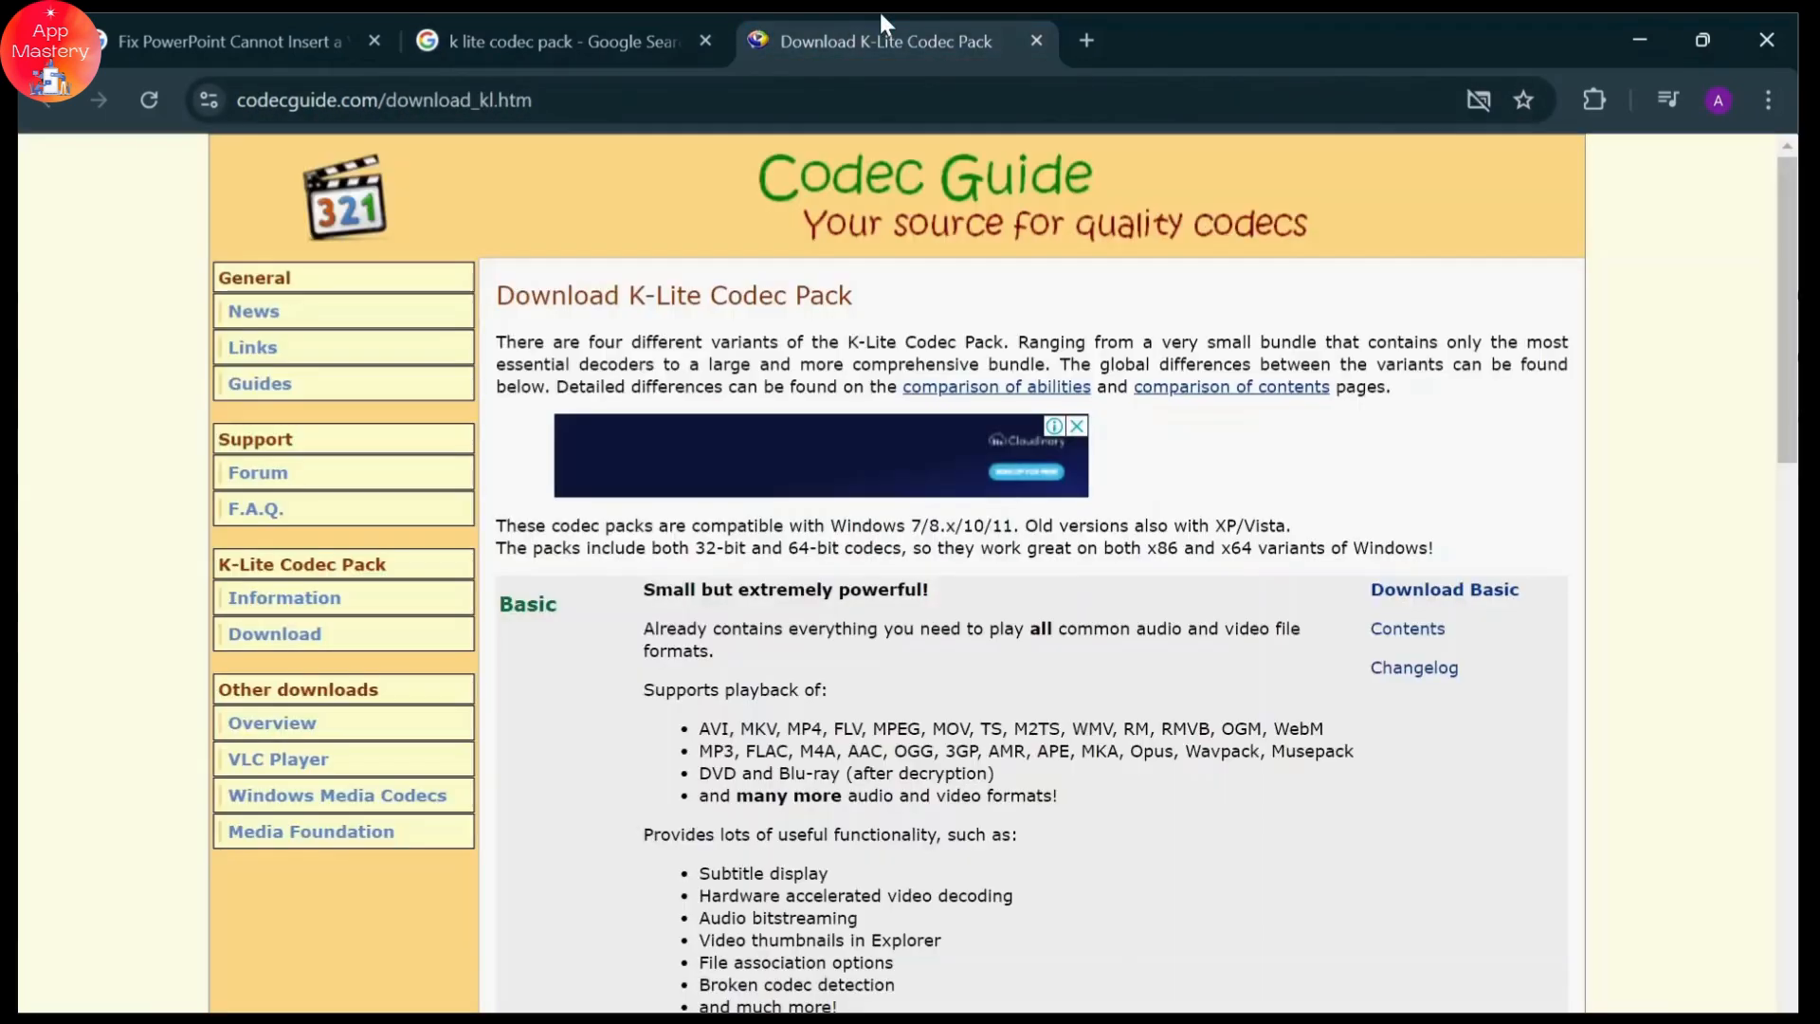
# Step: Review the Basic, Standard, Full and Mega variants, then return to the blank PowerPoint slide
pyautogui.click(383, 99)
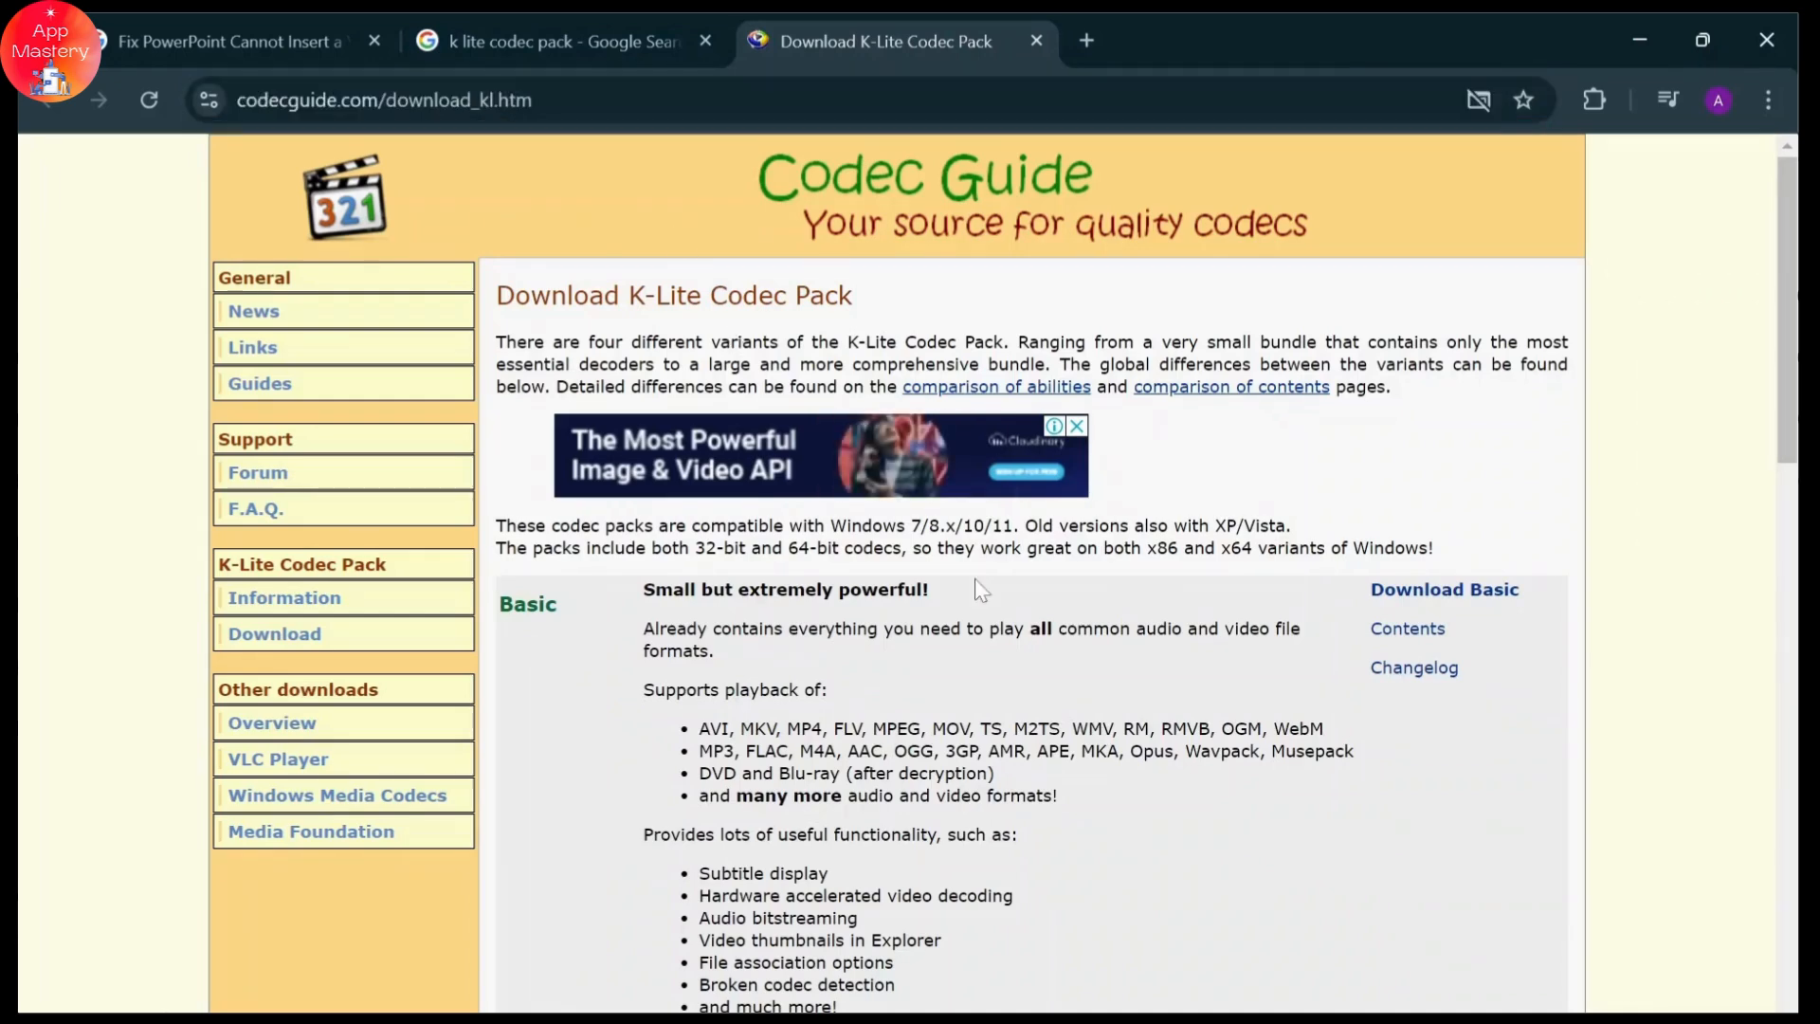
pyautogui.scroll(-3)
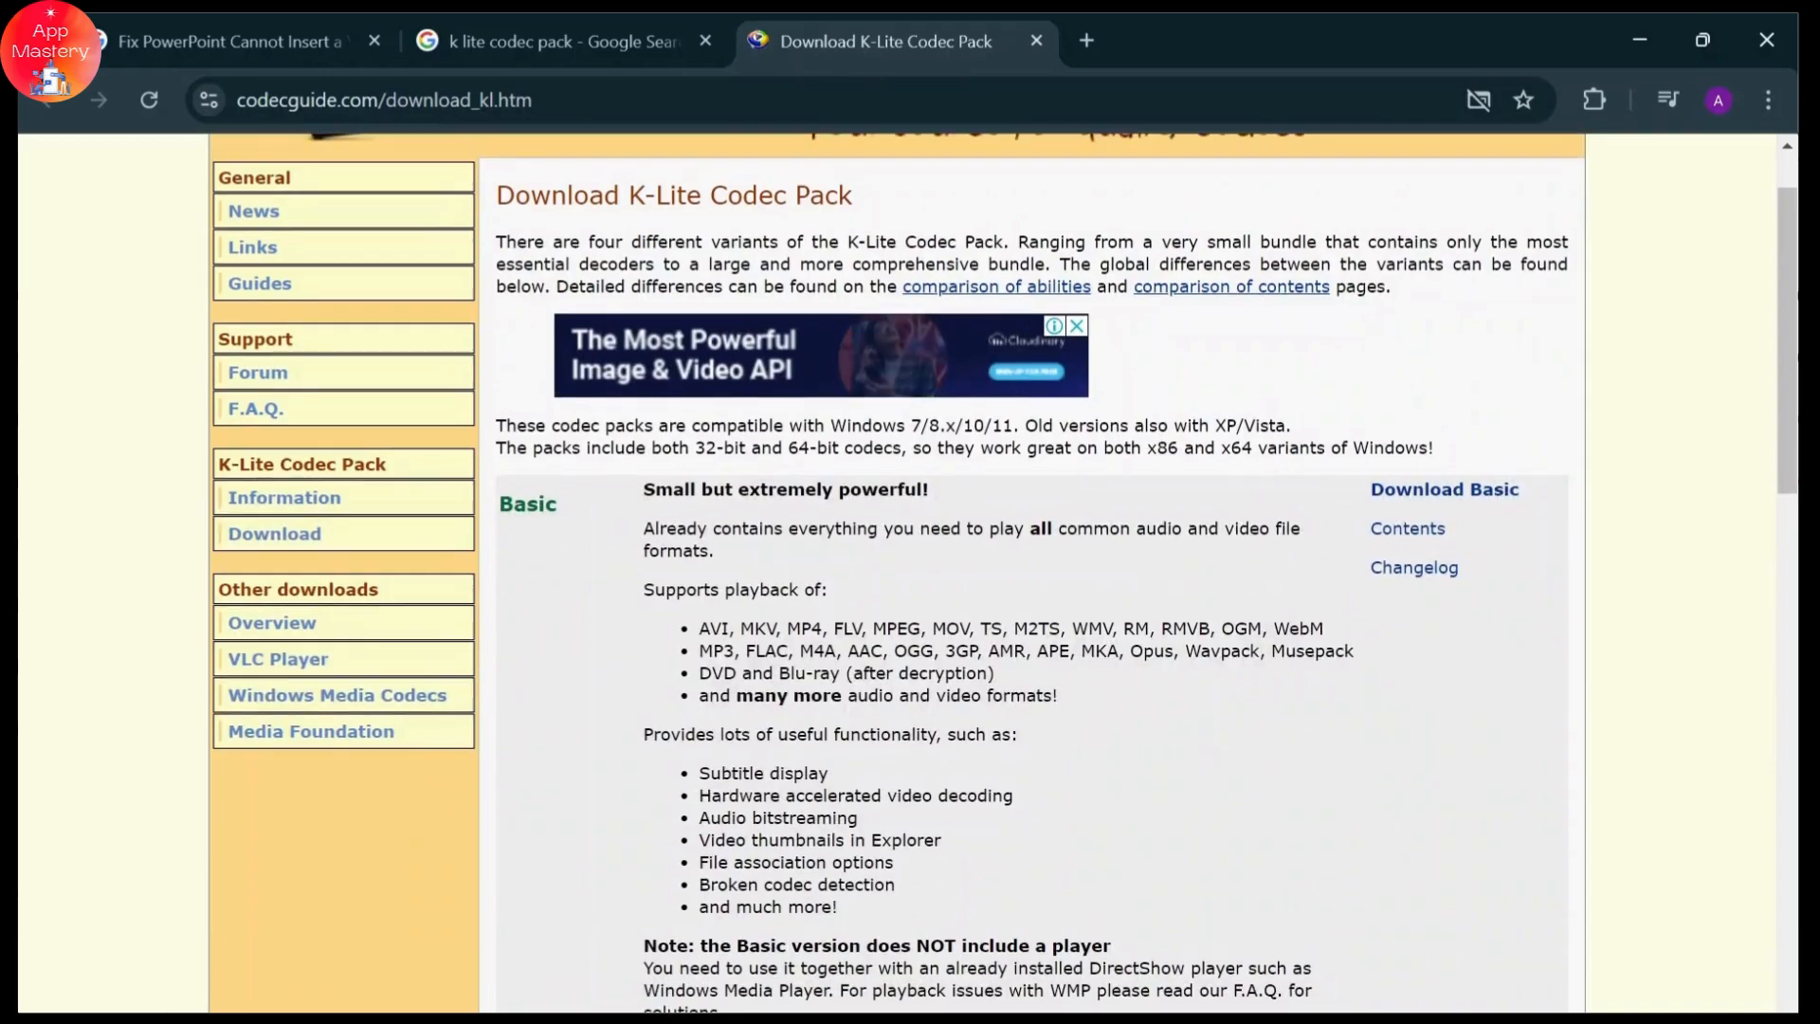
pyautogui.scroll(-3)
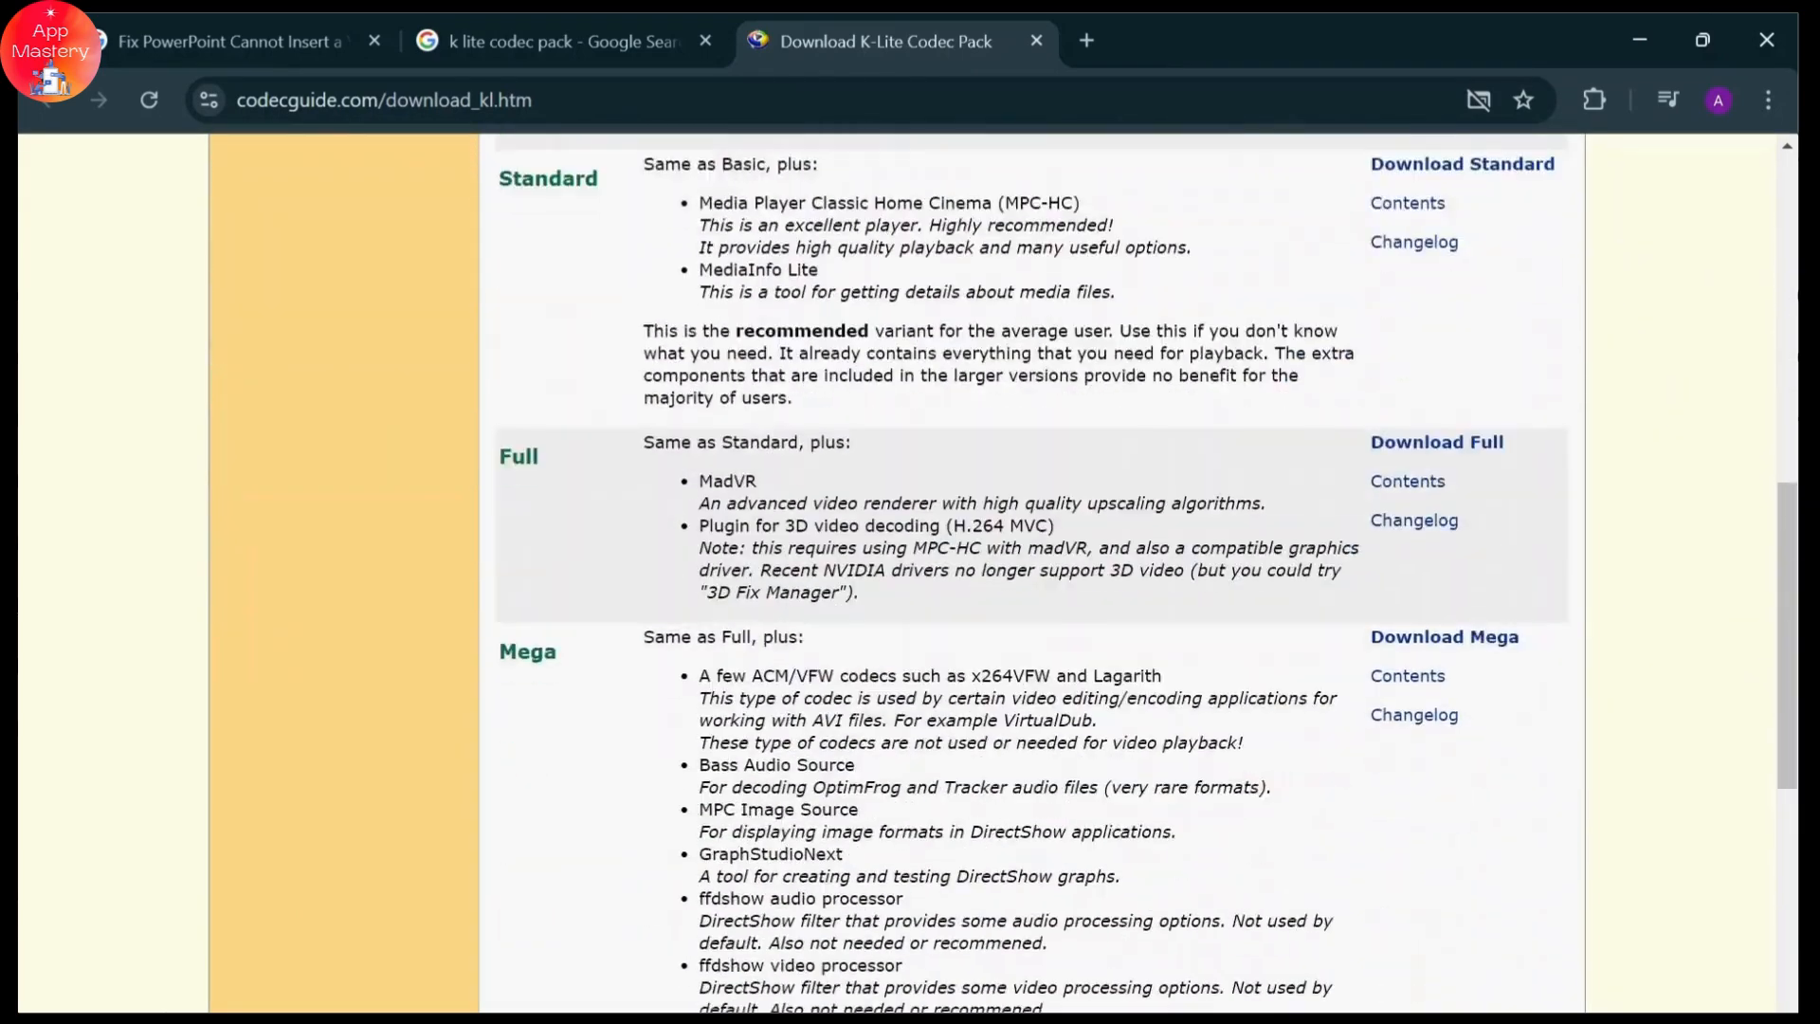
pyautogui.scroll(-3)
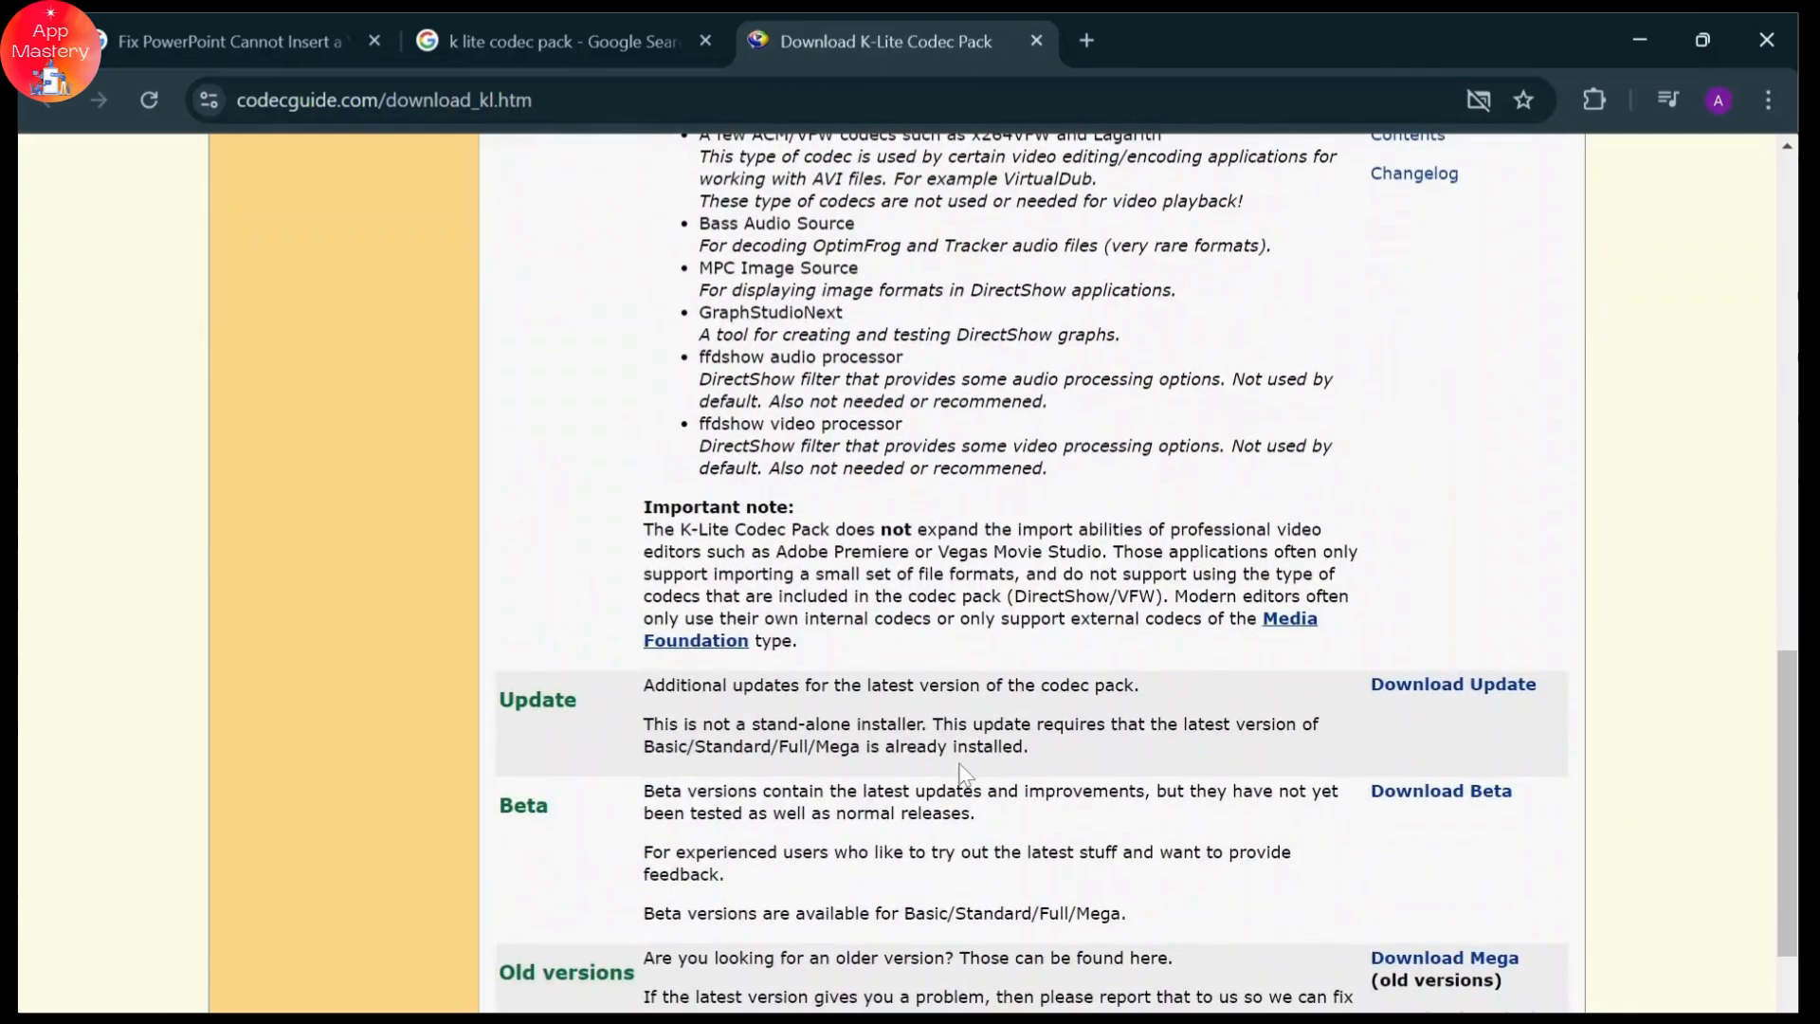
pyautogui.scroll(-3)
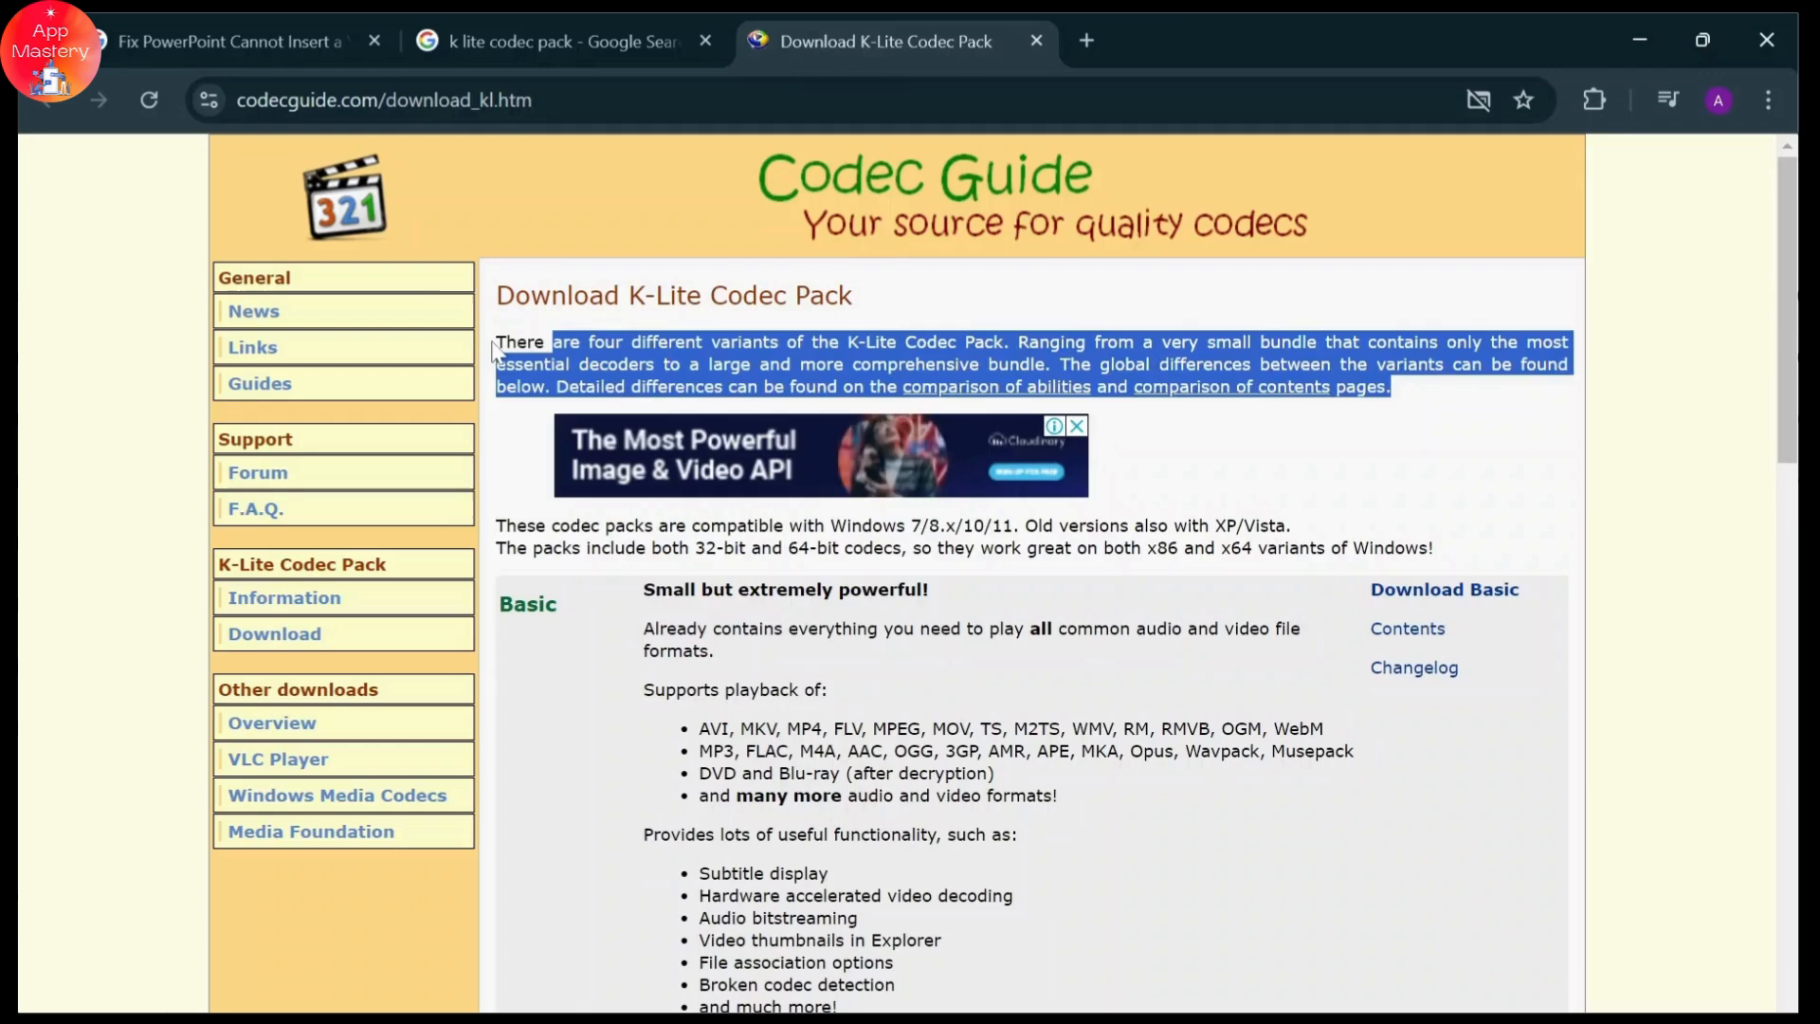
pyautogui.click(1413, 425)
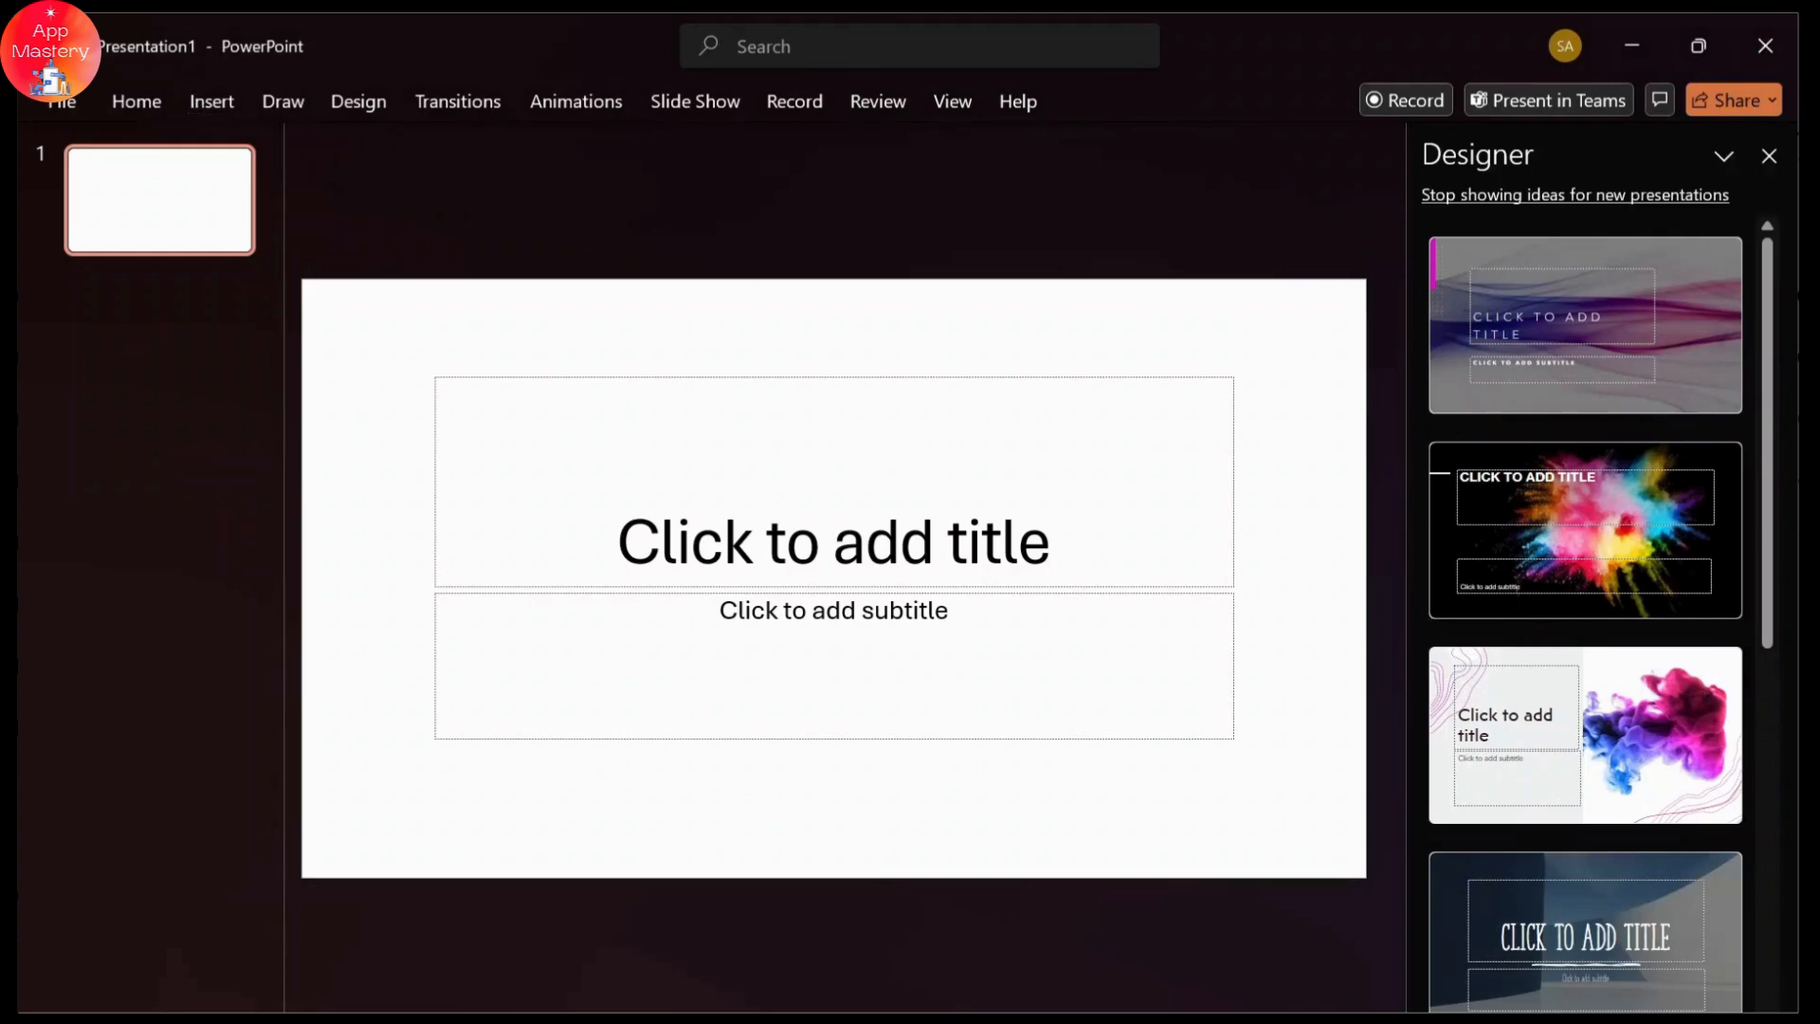
pyautogui.moveTo(1275, 269)
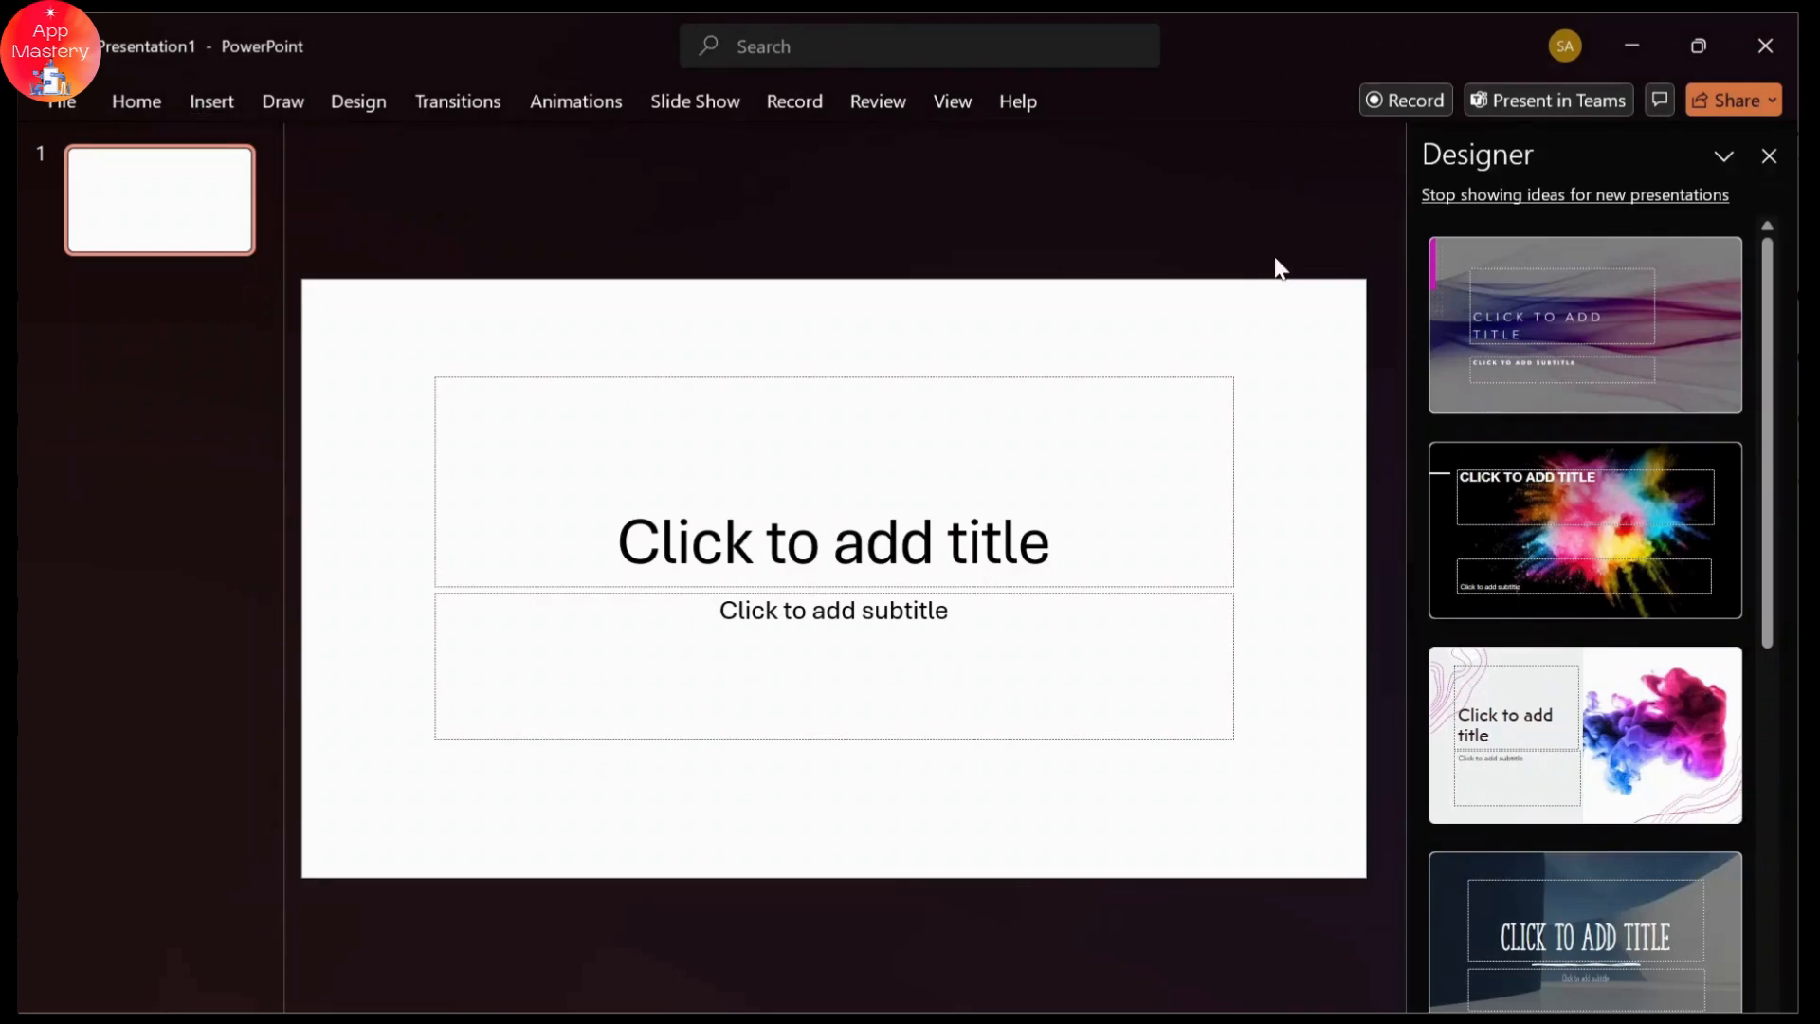